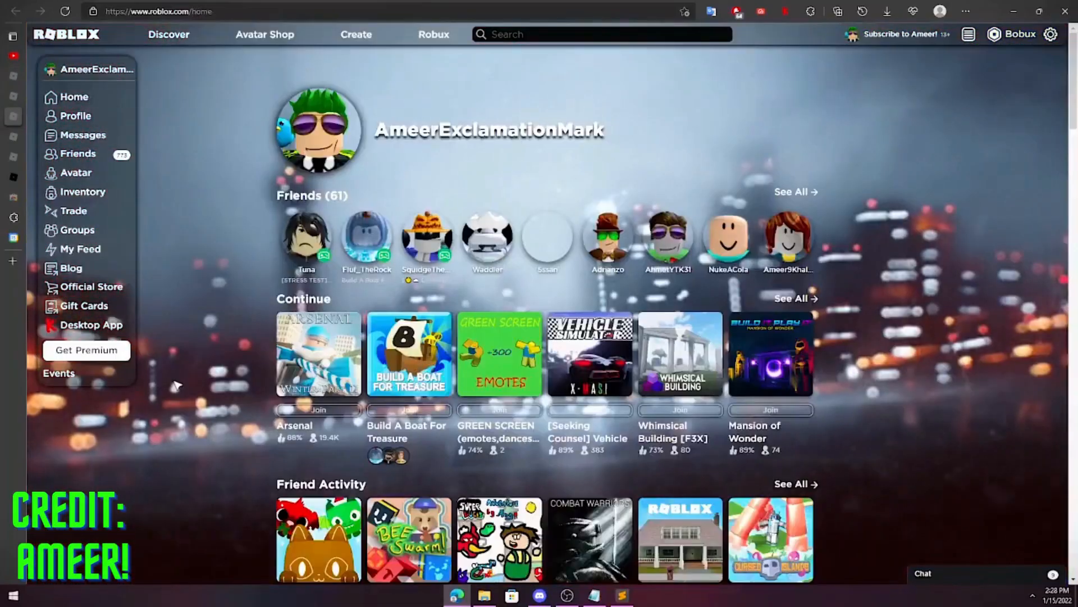
# Reload the Roblox home page so the starry night theme appears, then scroll down to view it
pyautogui.click(409, 353)
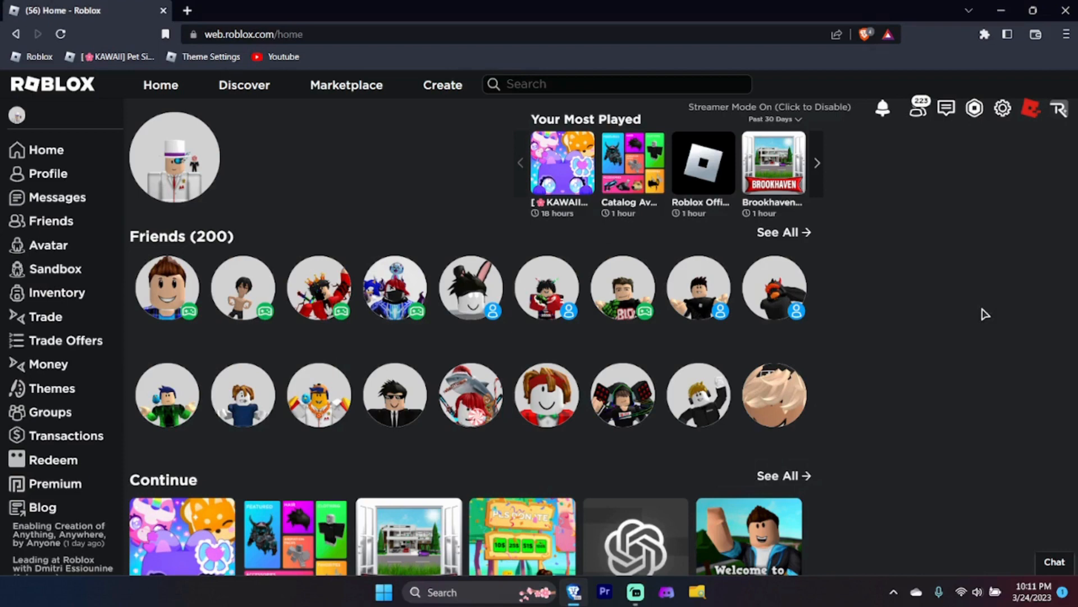
pyautogui.moveTo(999, 328)
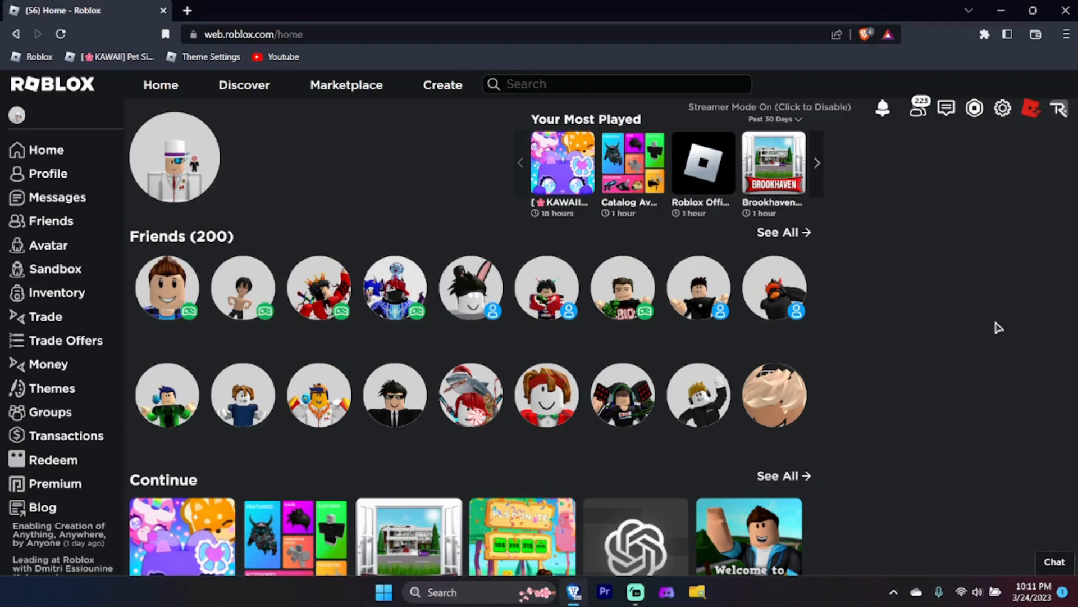
pyautogui.moveTo(1004, 343)
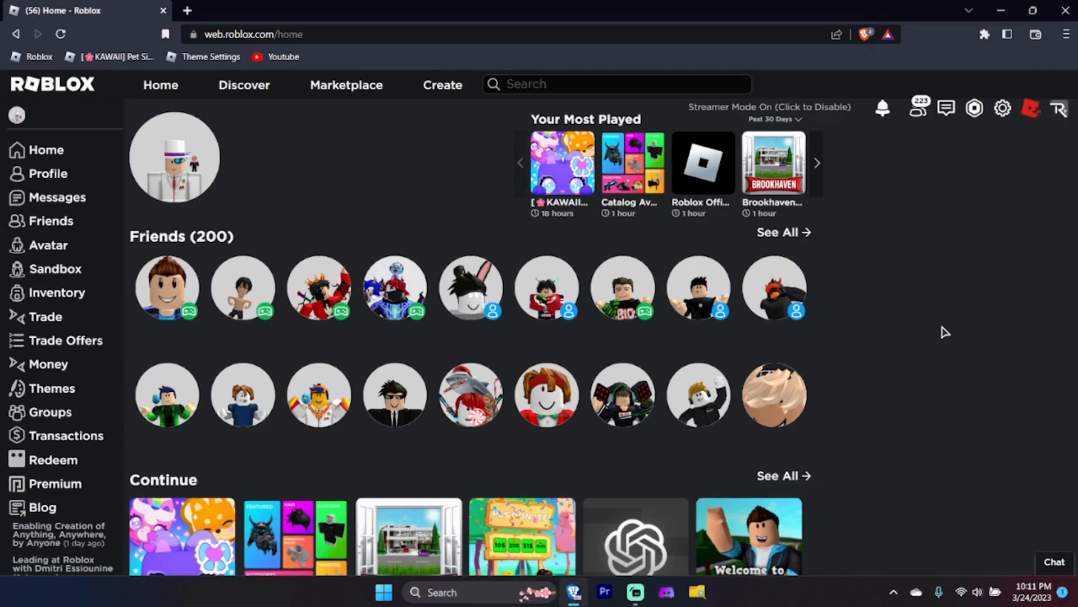
pyautogui.moveTo(905, 362)
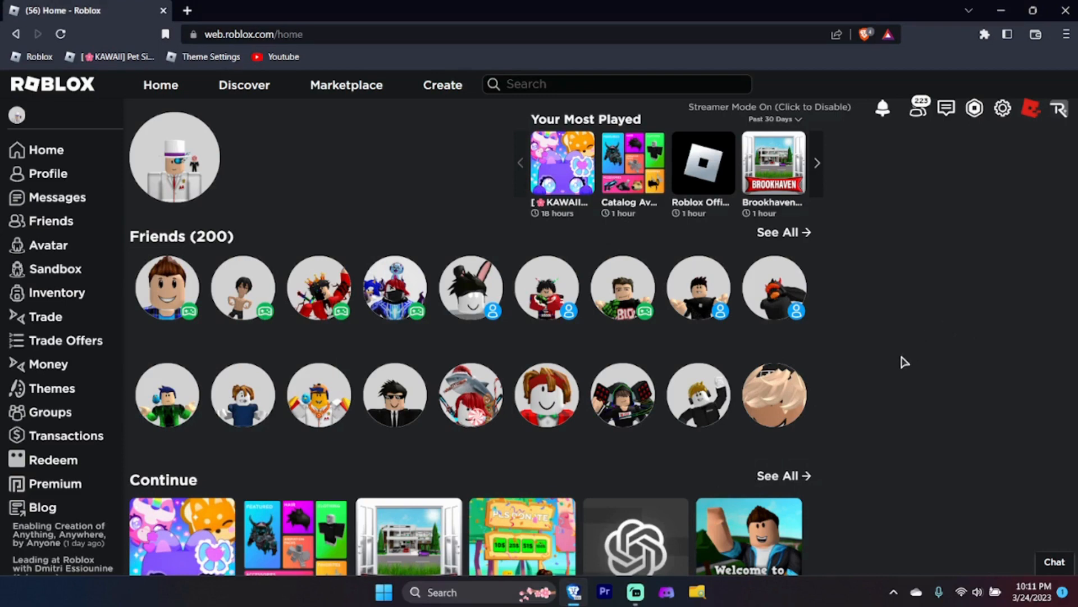
pyautogui.moveTo(941, 356)
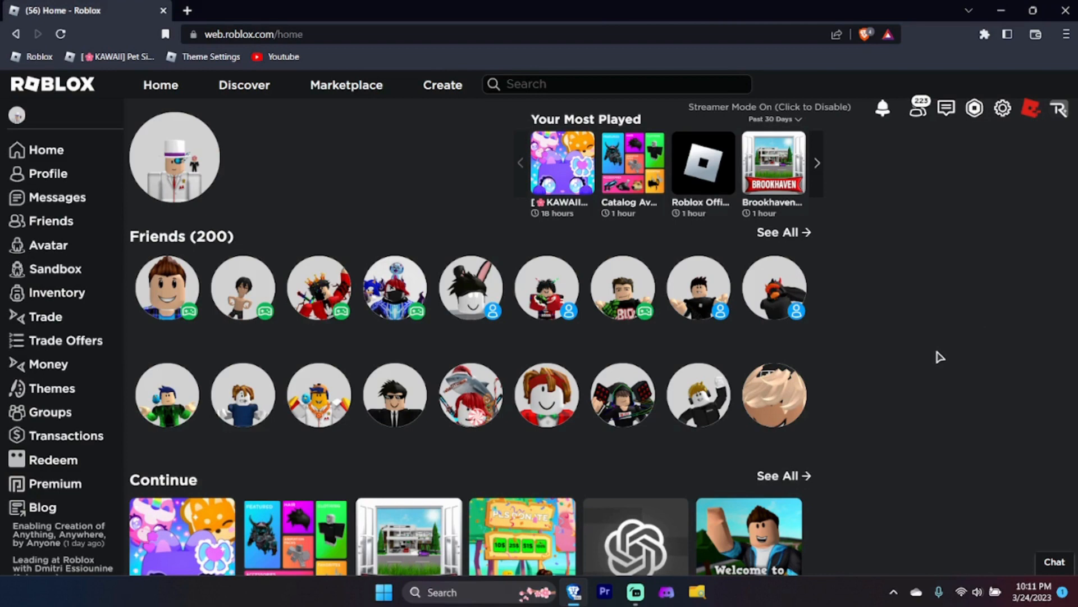
pyautogui.moveTo(944, 371)
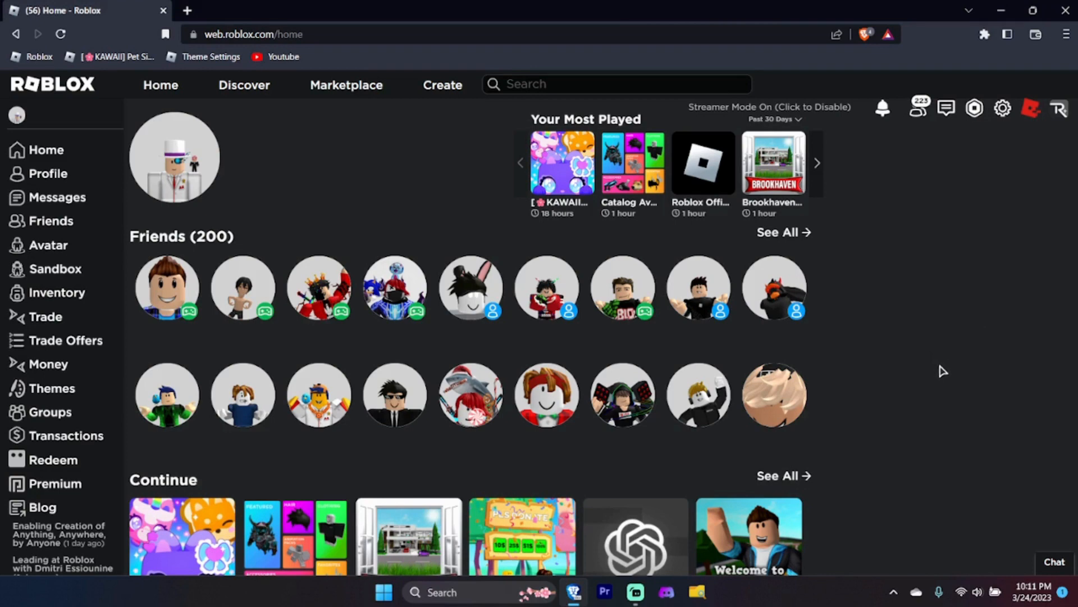
pyautogui.moveTo(943, 366)
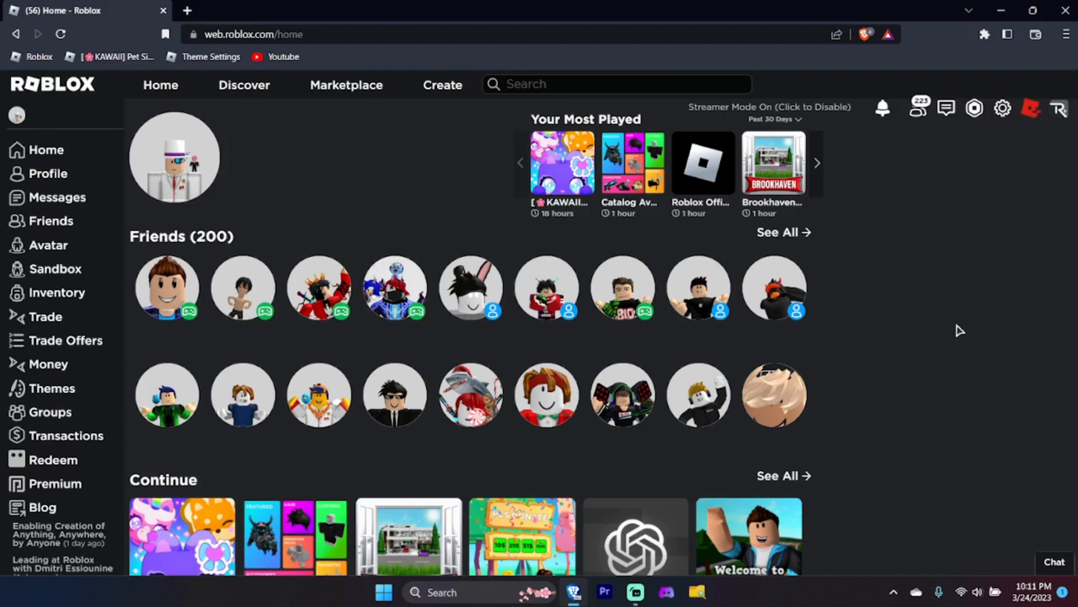
pyautogui.moveTo(913, 394)
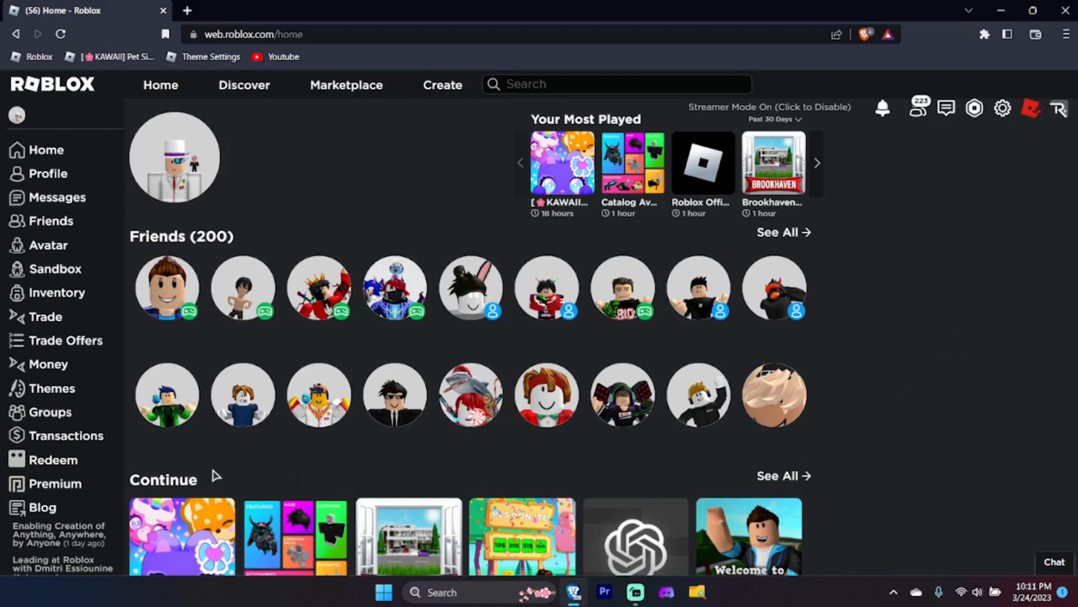
pyautogui.moveTo(1035, 418)
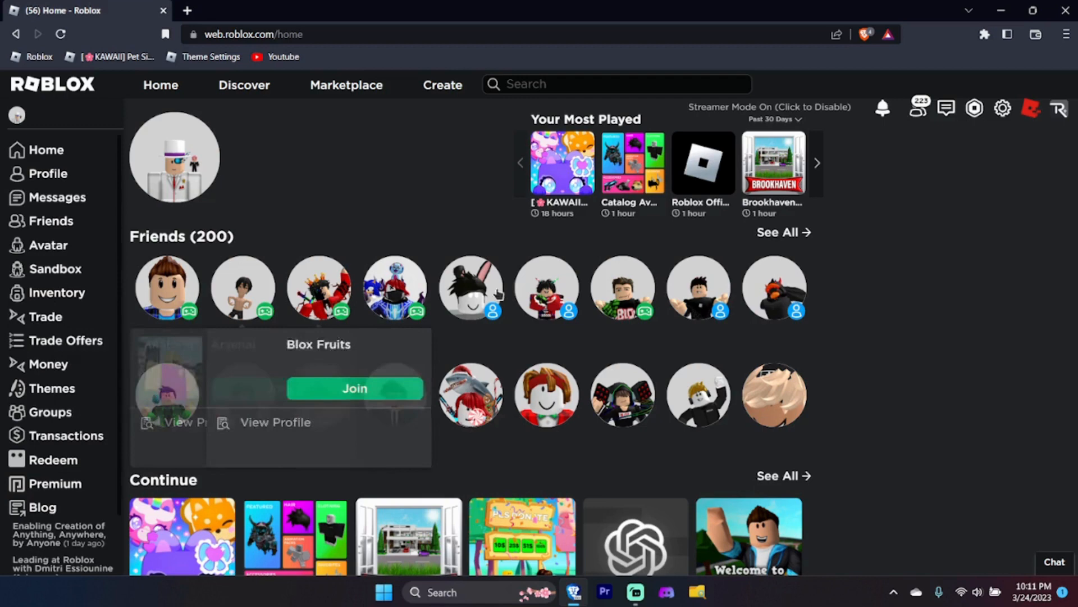
pyautogui.click(60, 34)
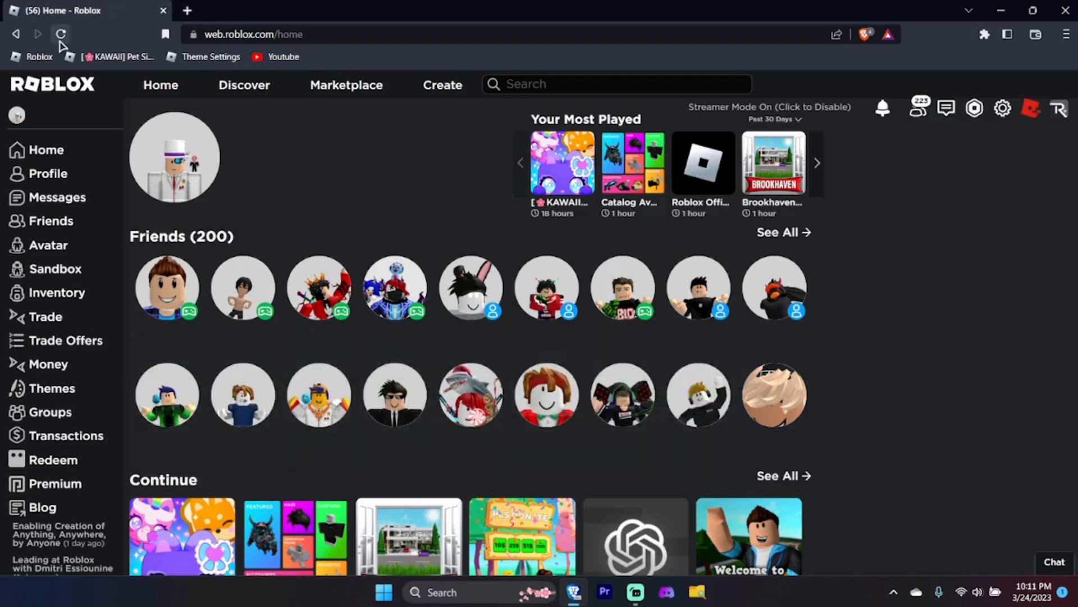
pyautogui.click(60, 34)
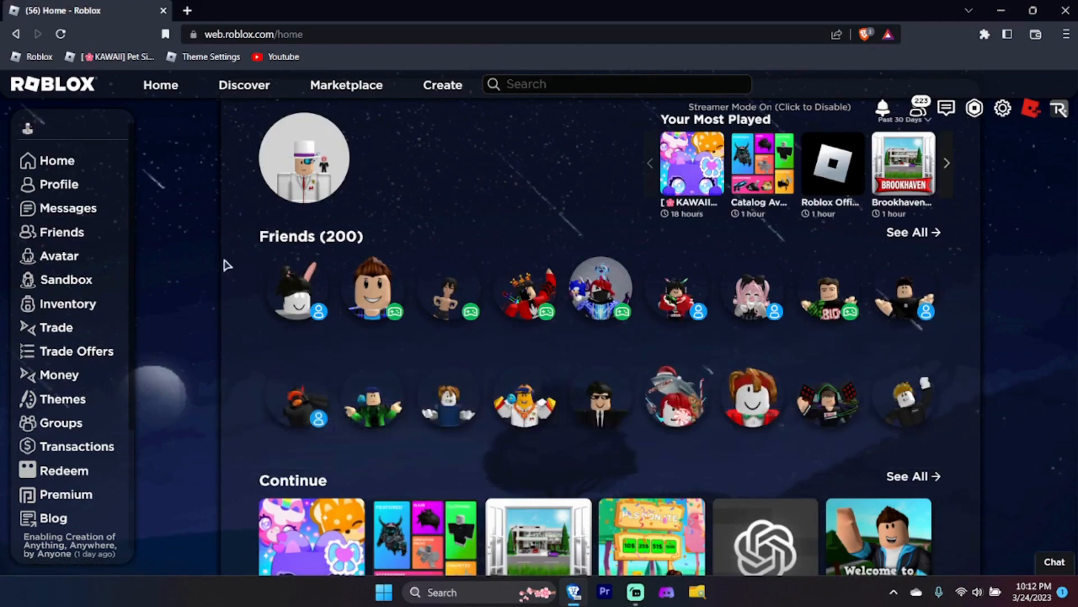
pyautogui.scroll(-3)
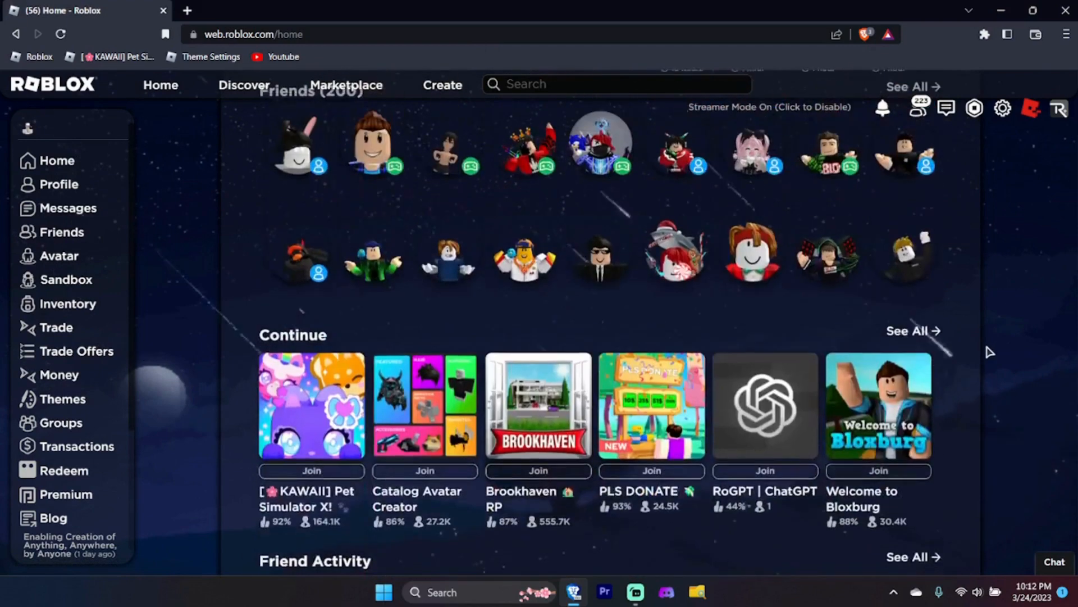